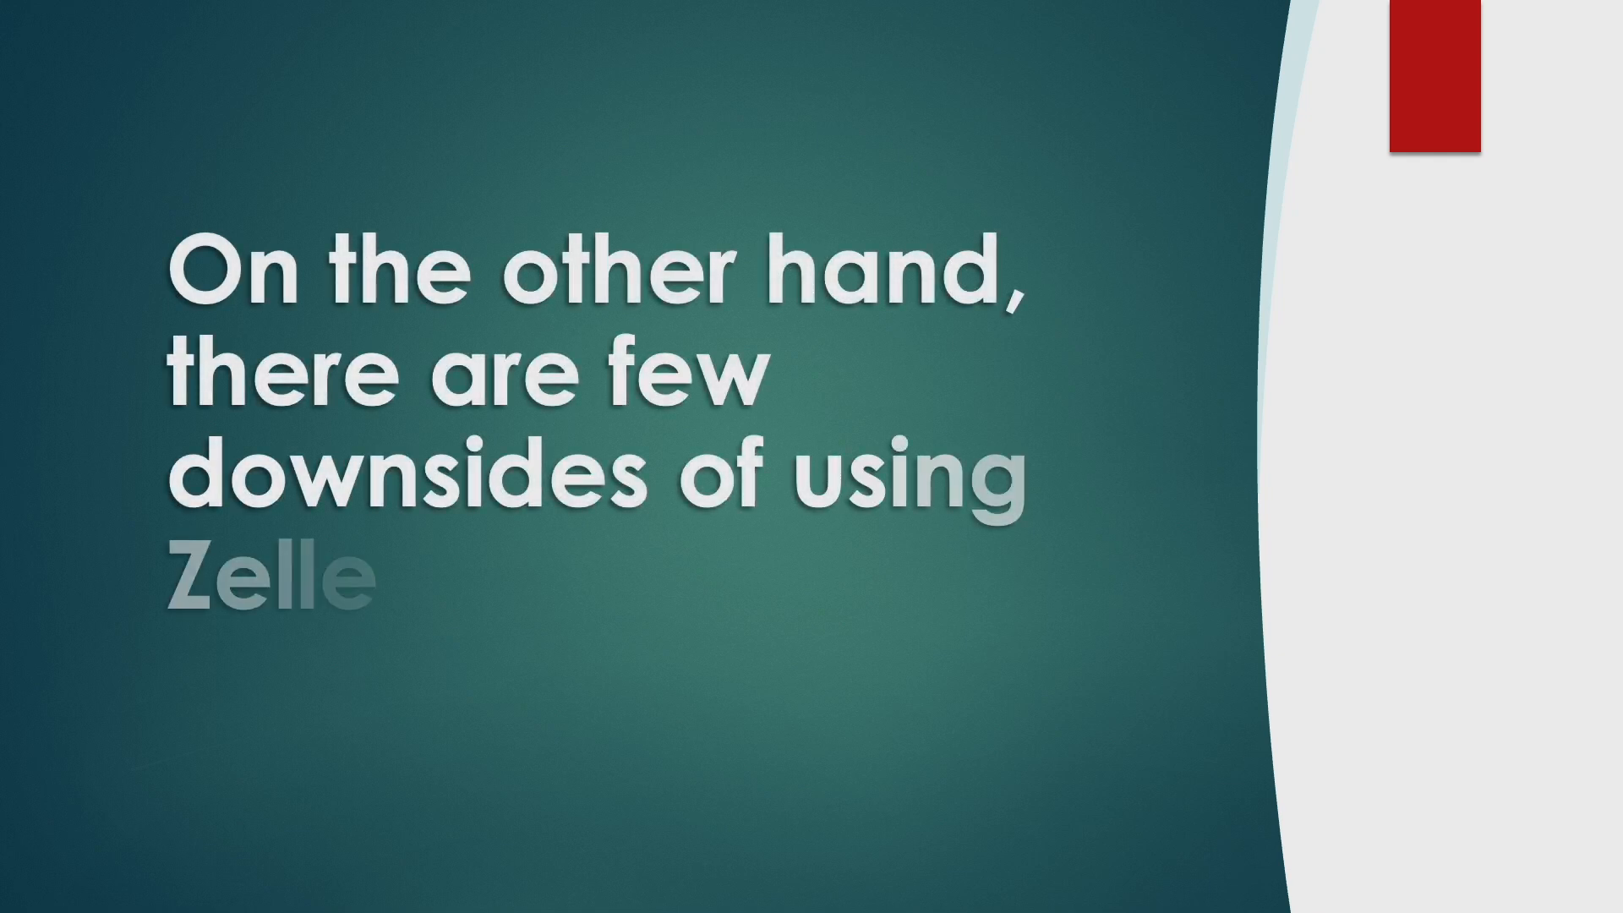
key(Right)
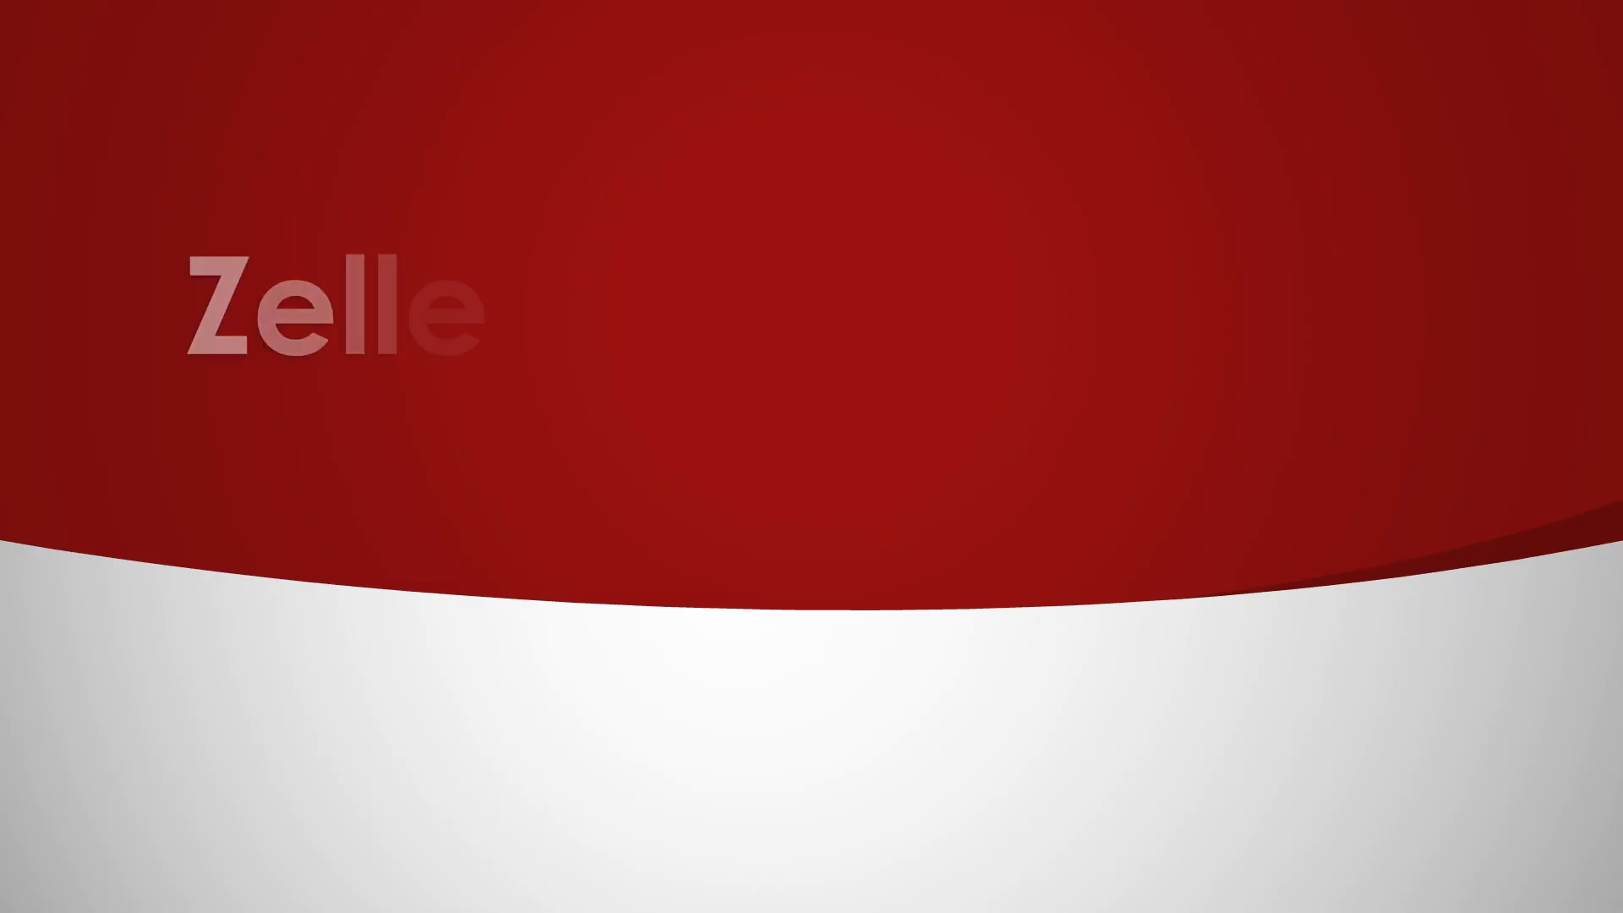